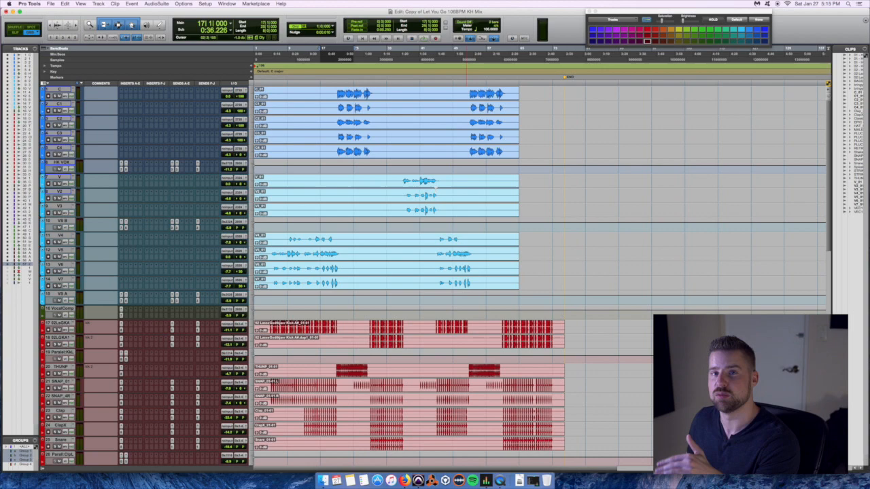
Step: Scroll the mixer down toward the mix bus insert slots
{"action": "scroll", "scroll_direction": "down", "scroll_amount": 3}
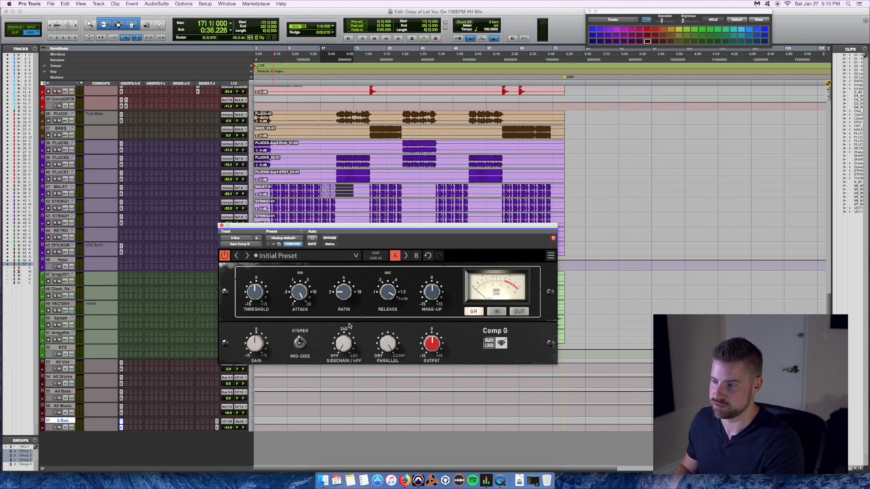
{"action": "mouse_move", "coordinate": [370, 362]}
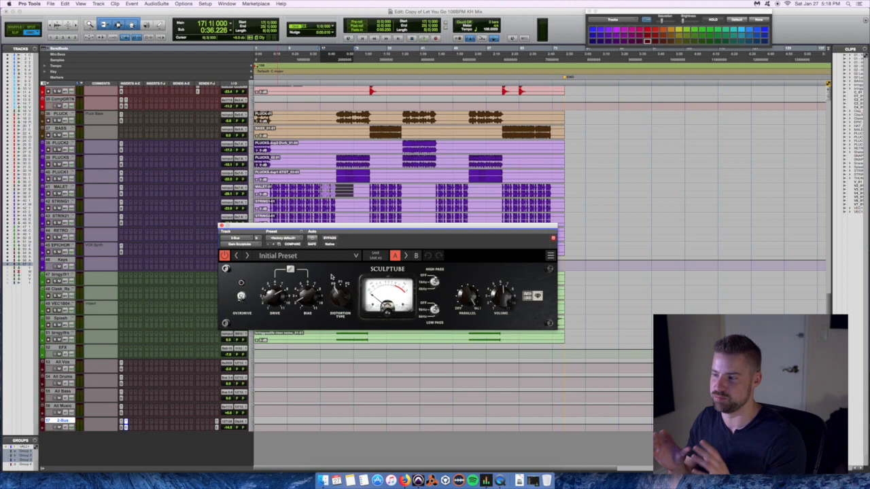
{"action": "mouse_move", "coordinate": [328, 270]}
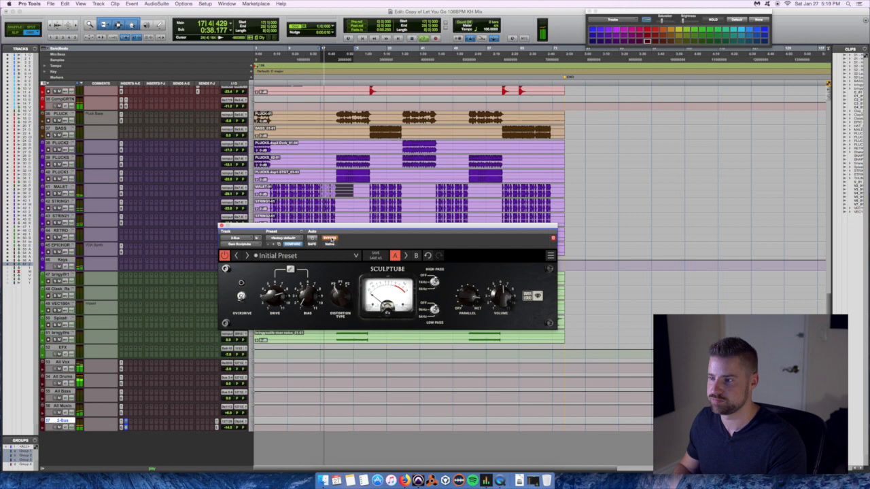
{"action": "left_click", "coordinate": [329, 241]}
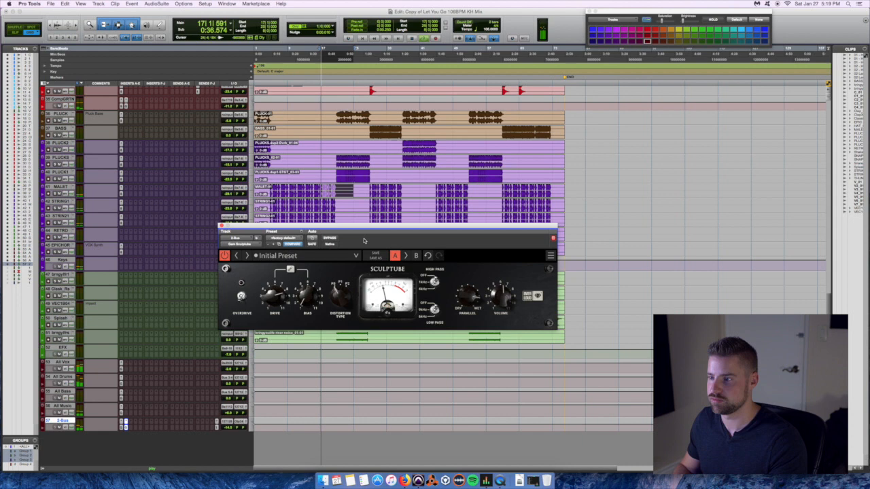